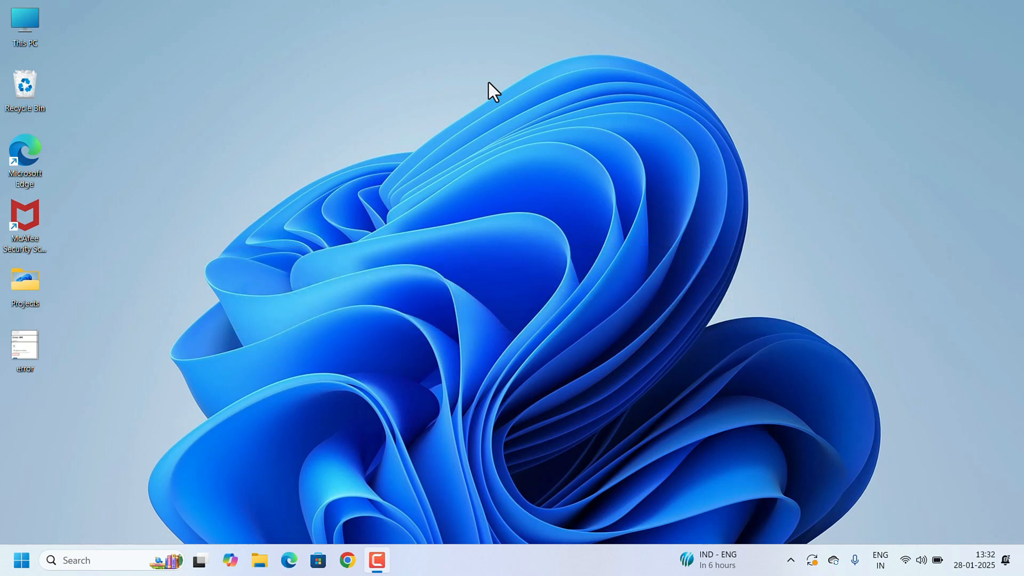
Launch Chrome and view its version and update status under Help > About Google Chrome.
click(347, 559)
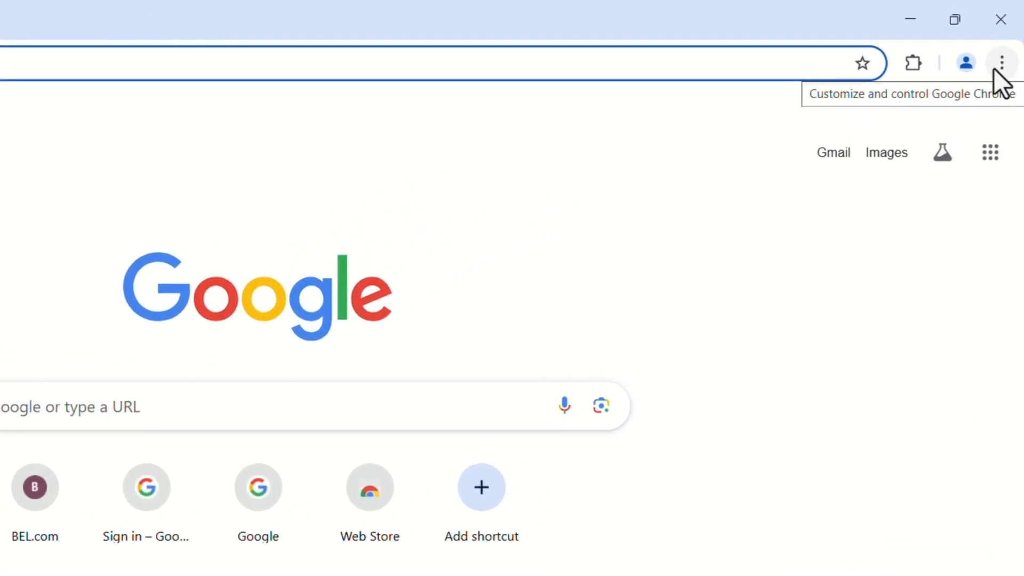
click(1003, 63)
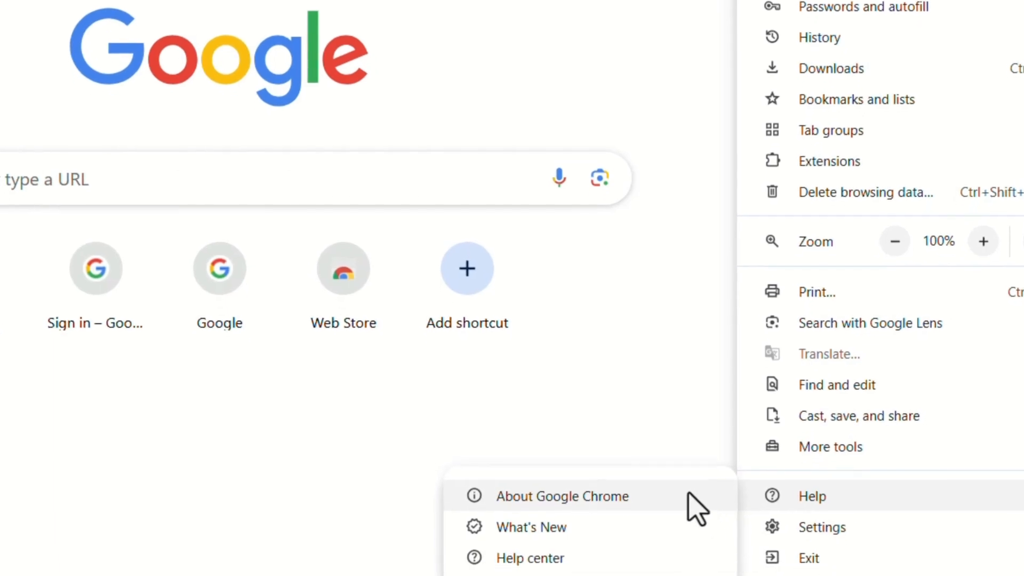
click(562, 496)
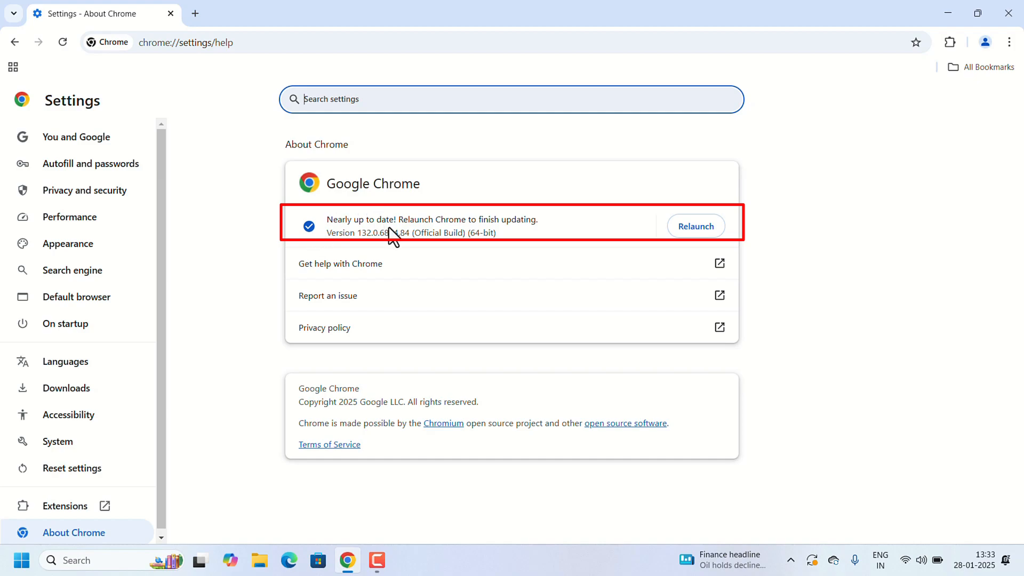
mouse_move(584, 234)
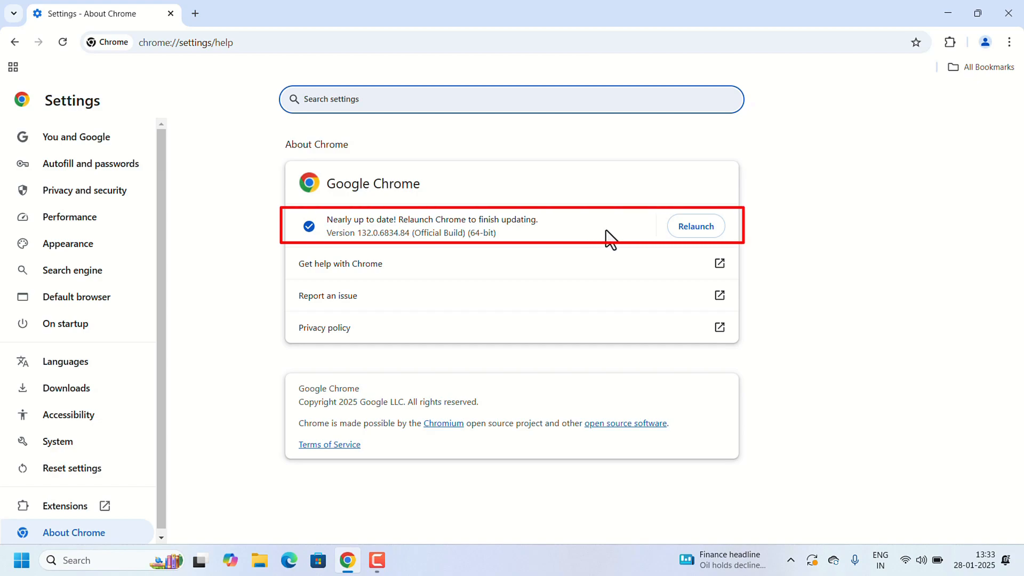
mouse_move(822, 404)
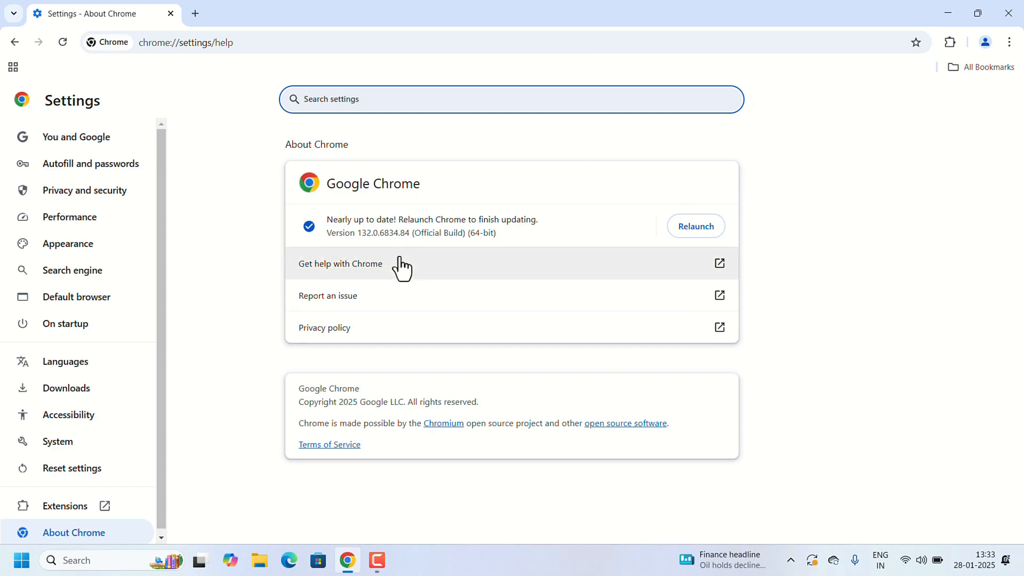
mouse_move(405, 233)
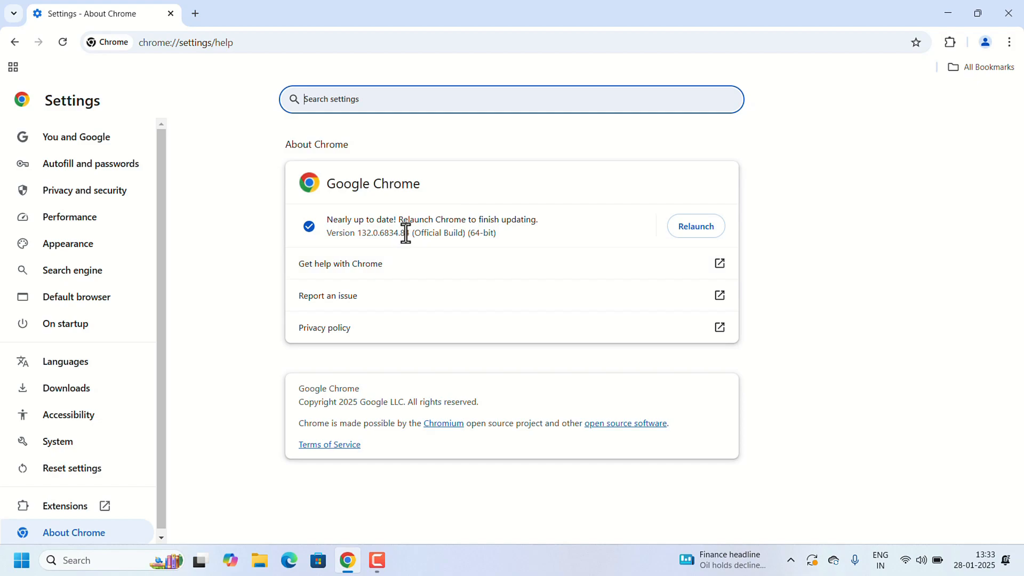
Relaunch Chrome to finish updating to version 132.0.6834.111, then close the window.
click(695, 225)
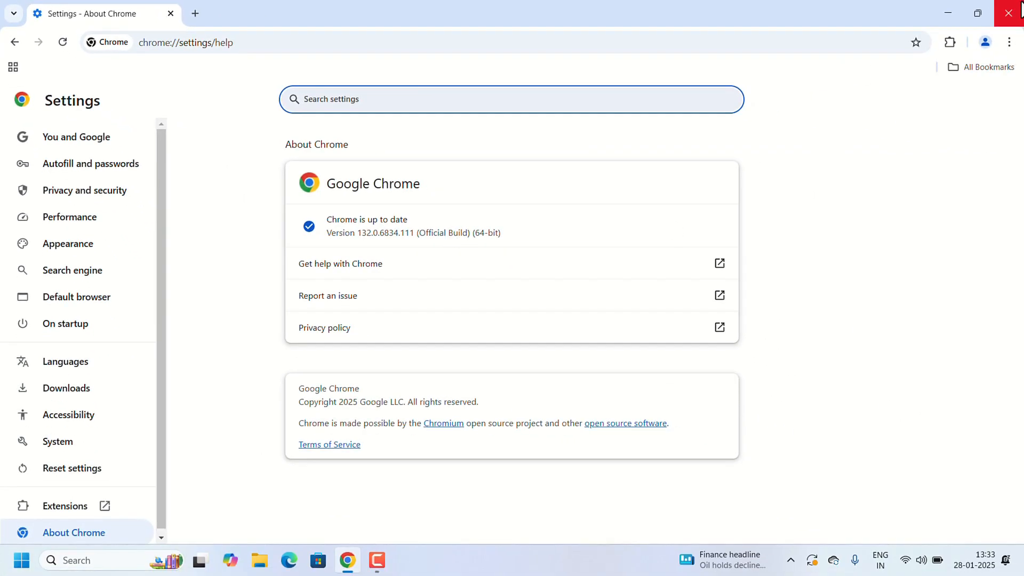
click(1012, 13)
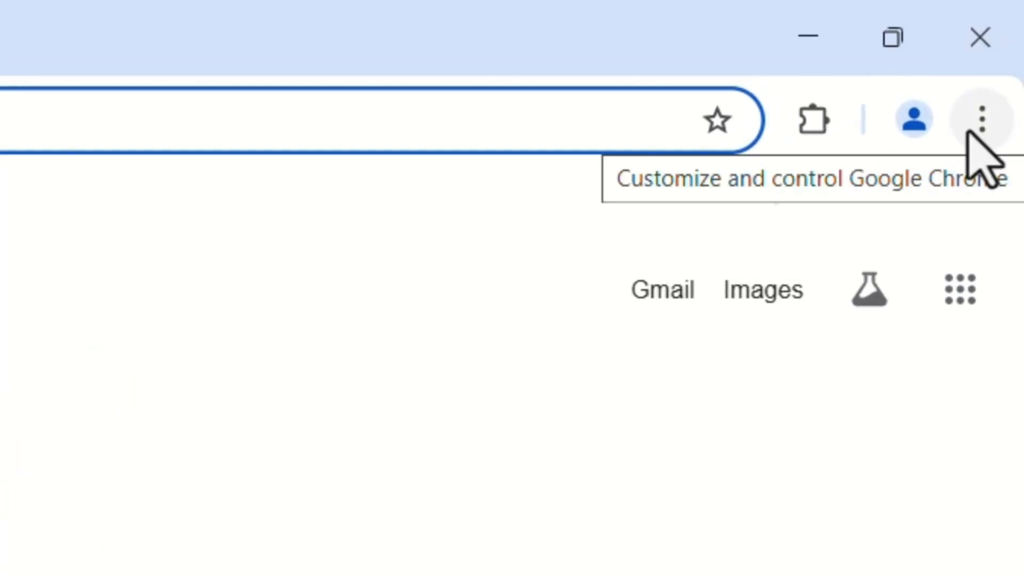
Open the three-dot Customize and control Google Chrome menu from the new tab page.
click(980, 119)
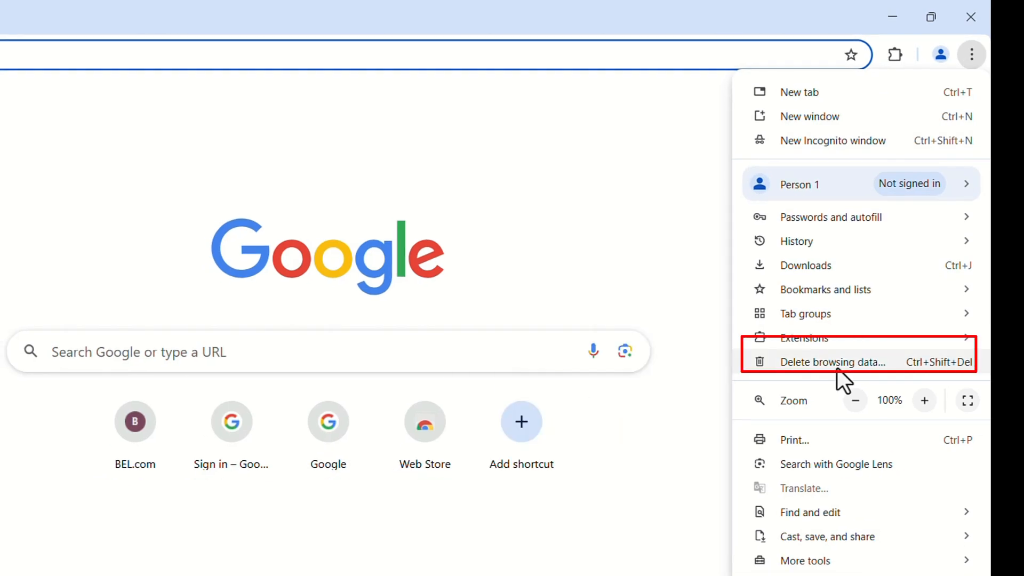
Open Delete browsing data and set the Basic time range to All time.
click(831, 362)
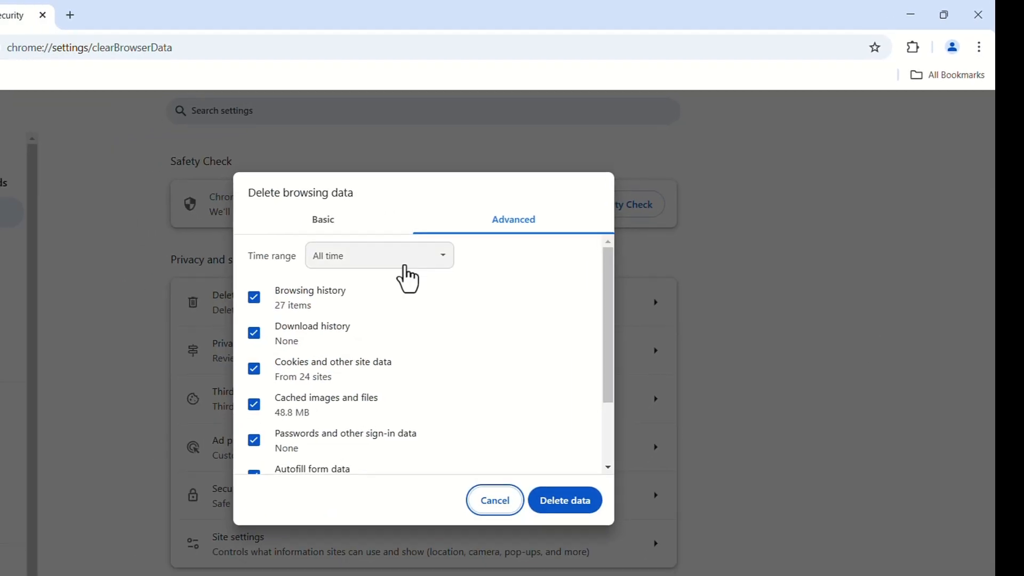
mouse_move(359, 235)
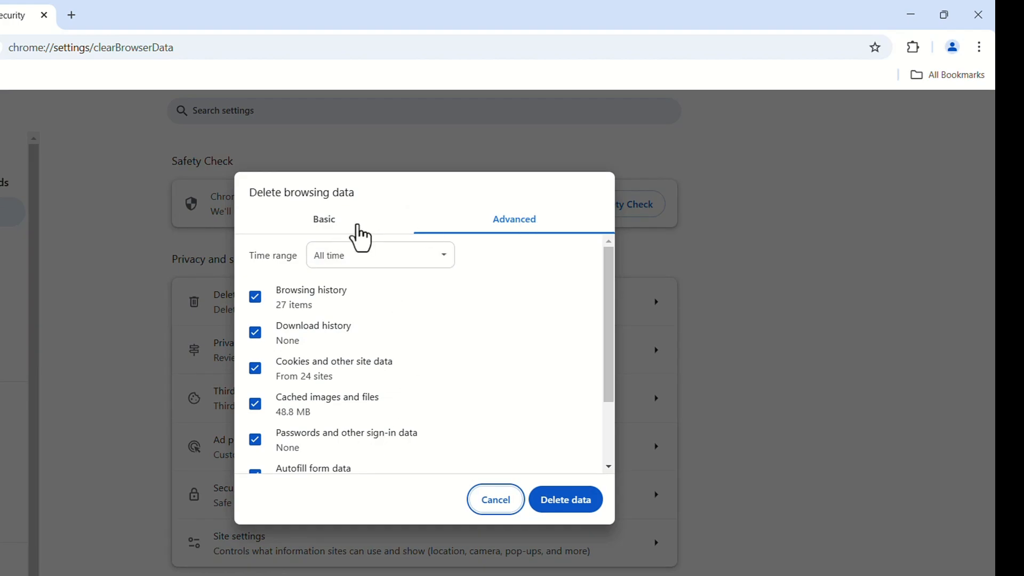
click(324, 219)
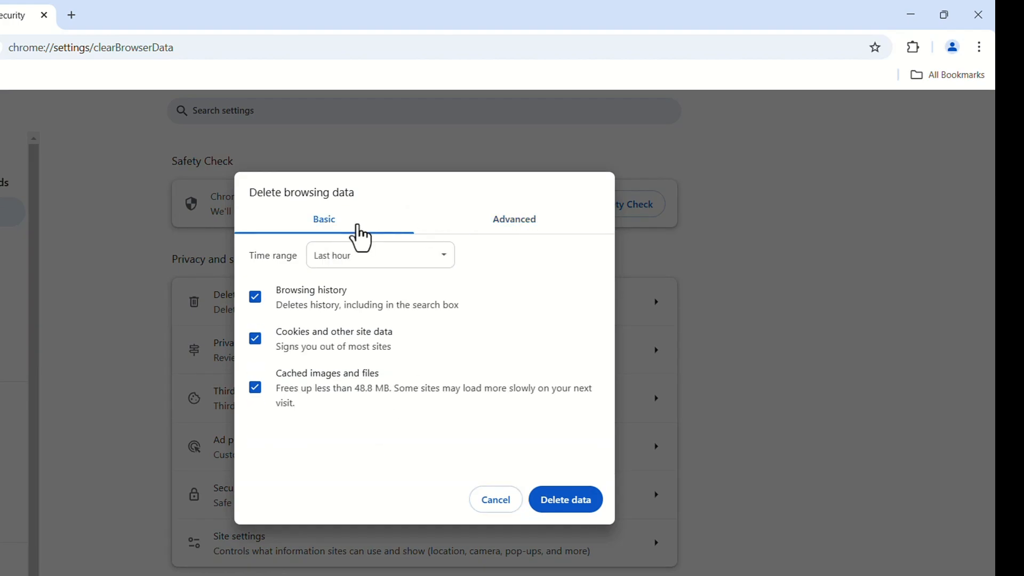
click(379, 255)
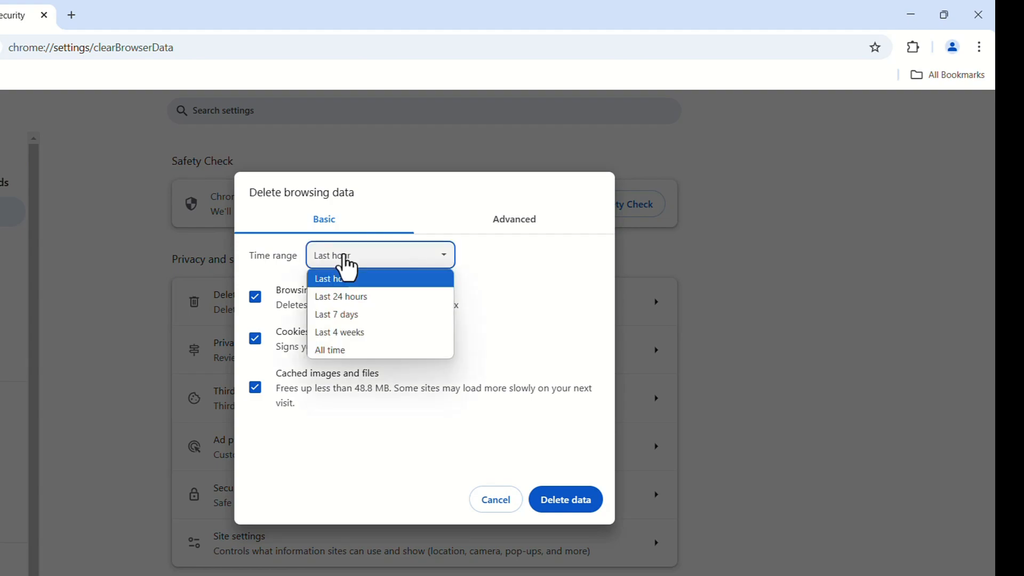
click(330, 349)
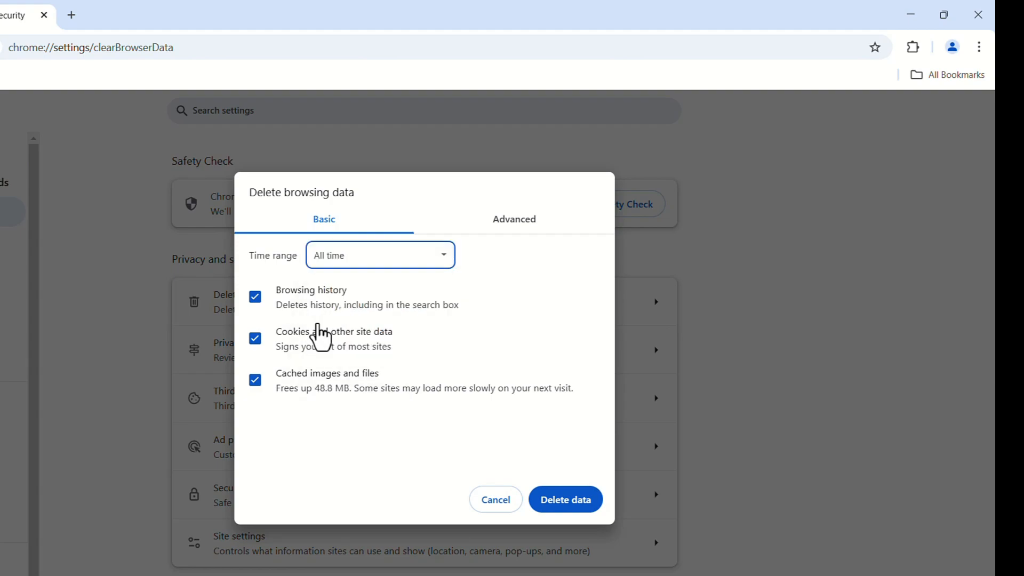
mouse_move(367, 384)
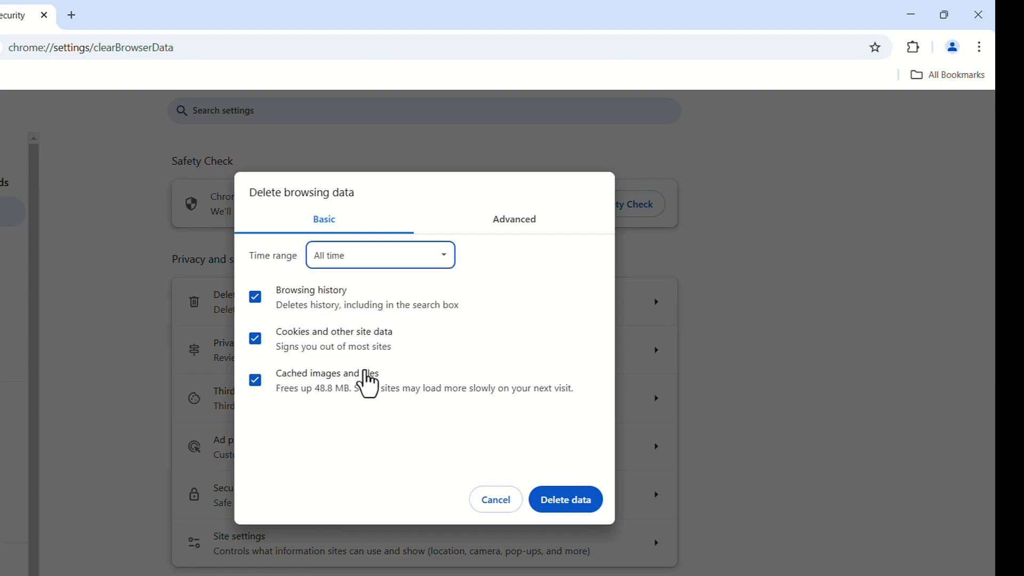
On the Advanced tab, choose All time and delete all browsing data categories.
click(514, 218)
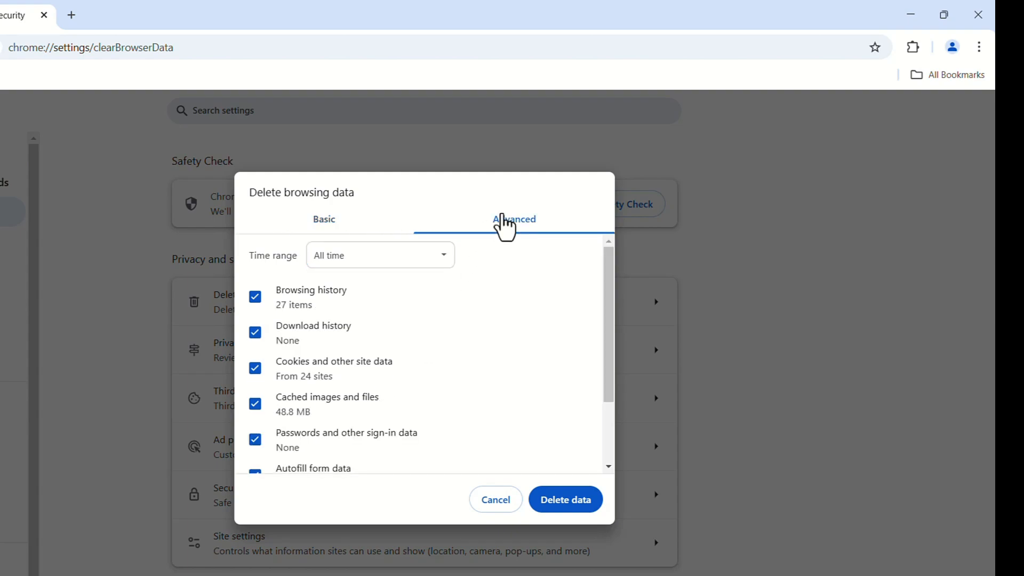
scroll(down, 3)
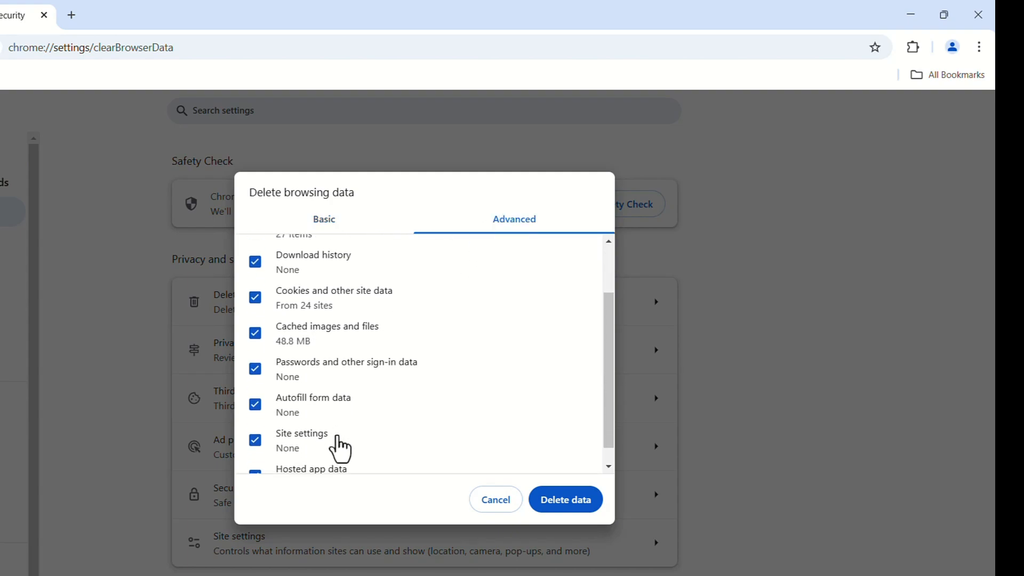
scroll(down, 3)
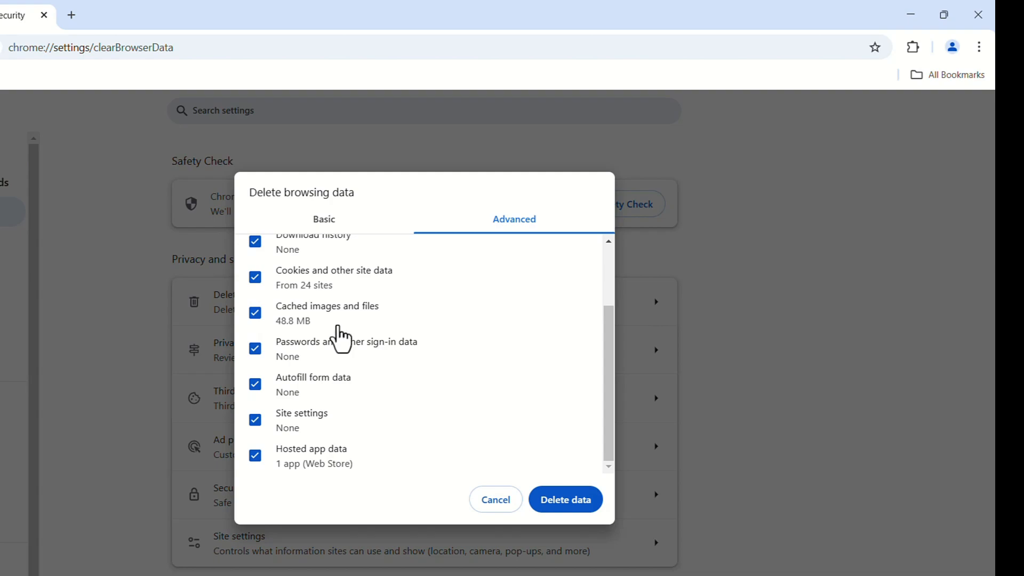
scroll(up, 3)
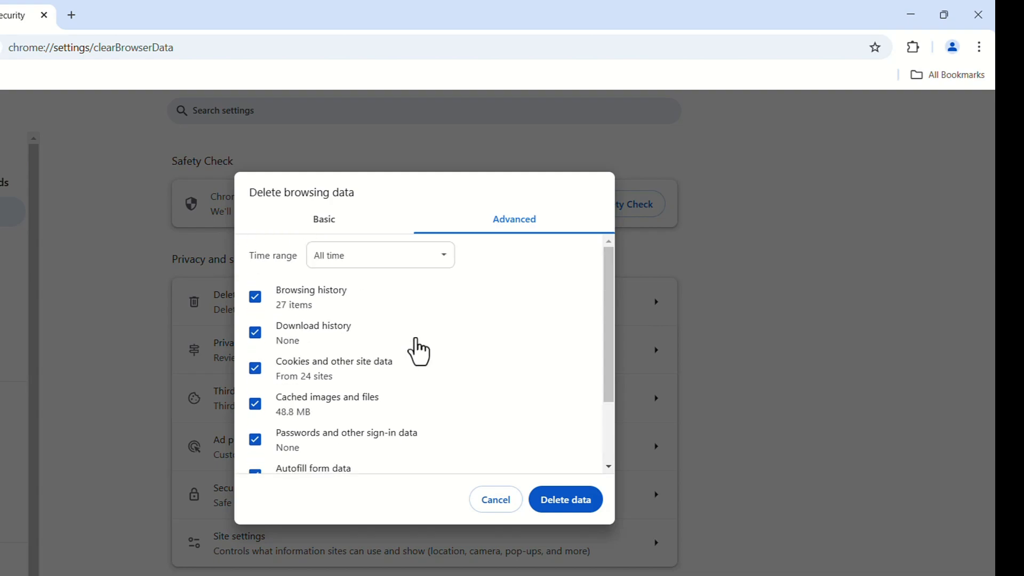
mouse_move(369, 278)
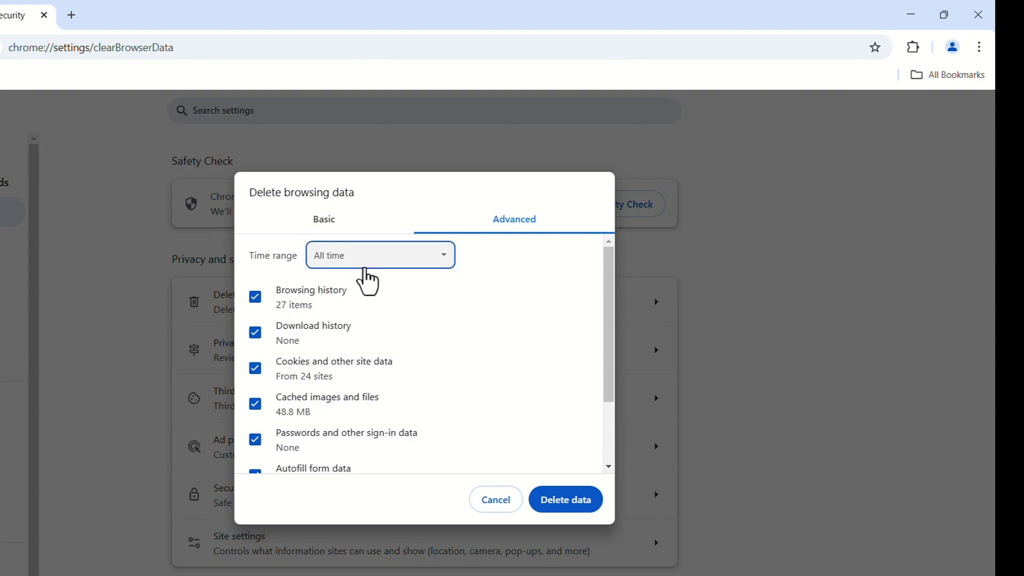
click(380, 255)
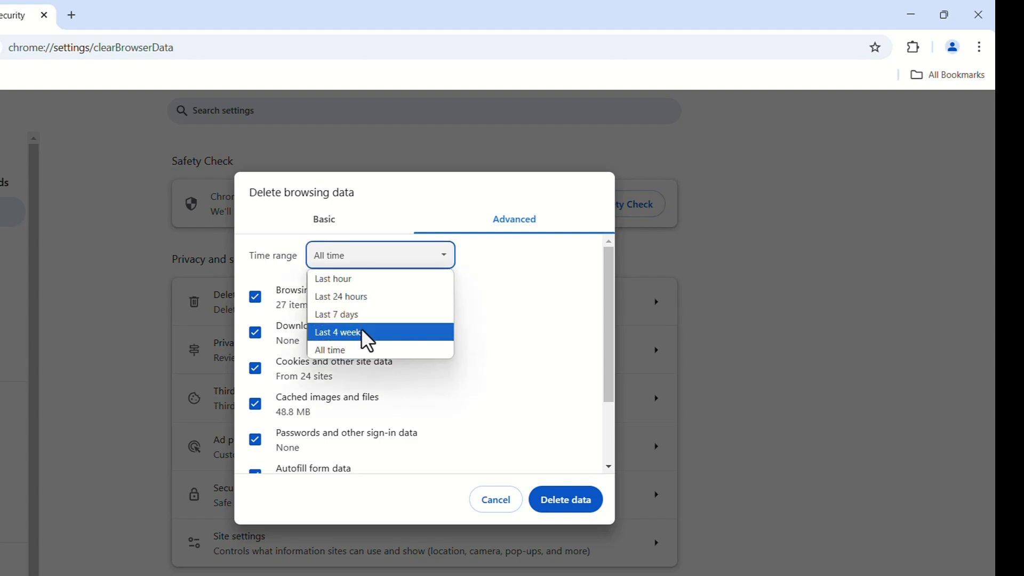
click(329, 350)
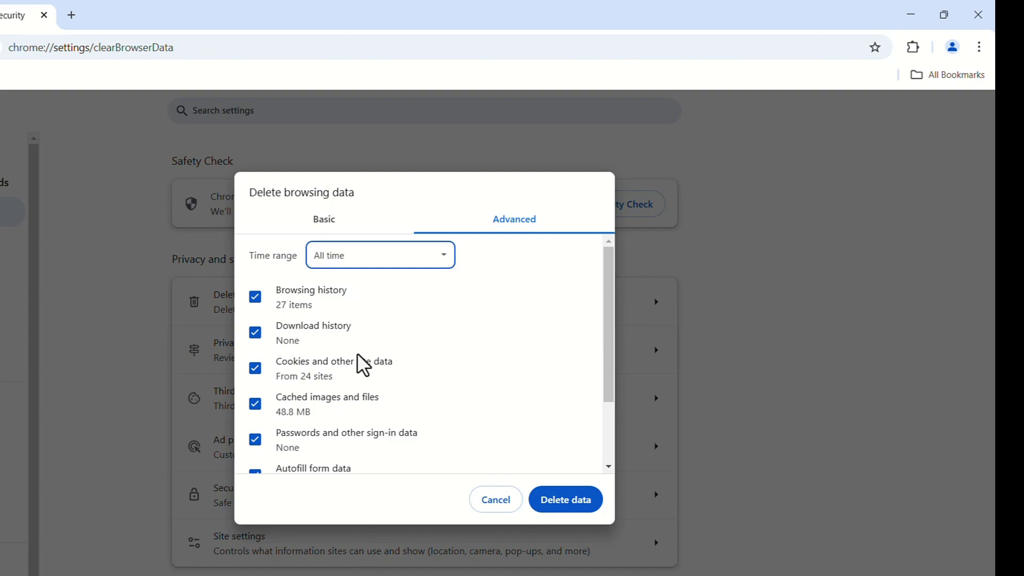
scroll(down, 3)
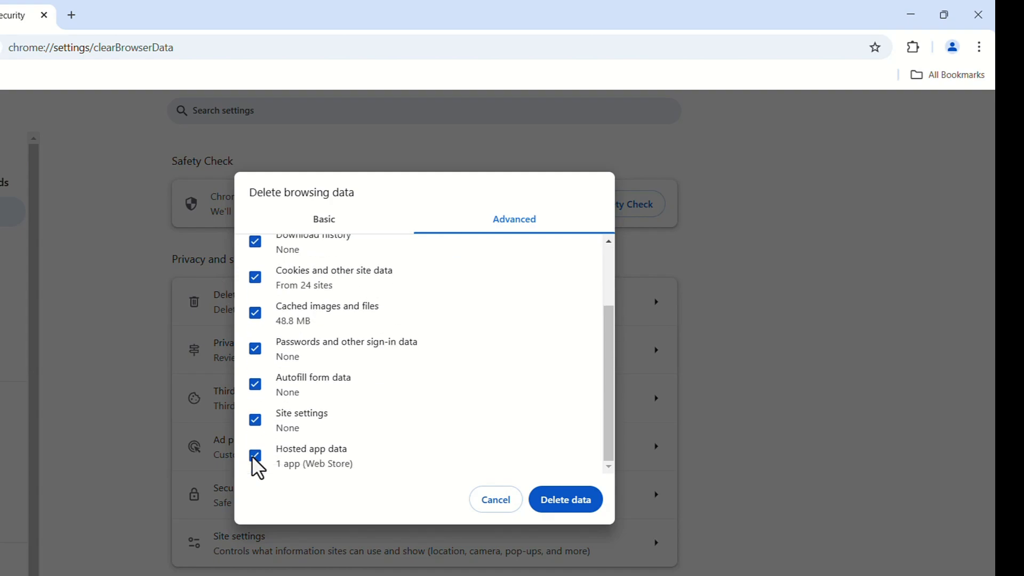
click(565, 500)
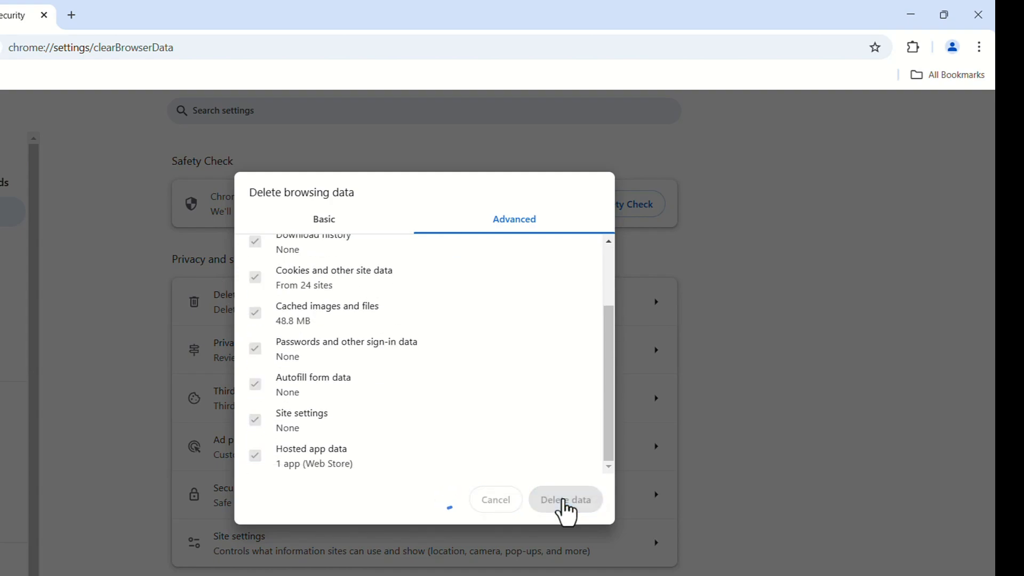
click(564, 499)
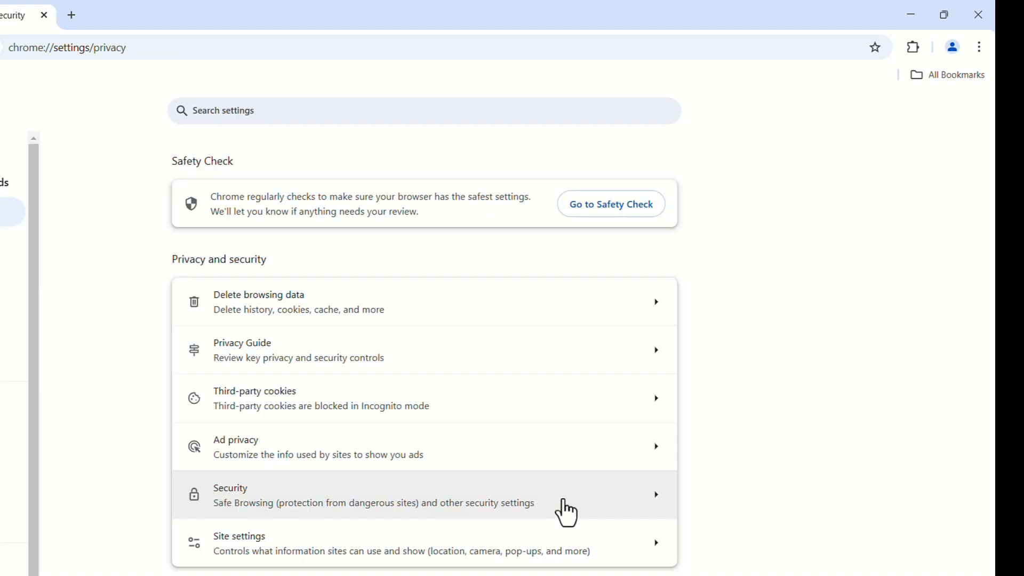
mouse_move(372, 526)
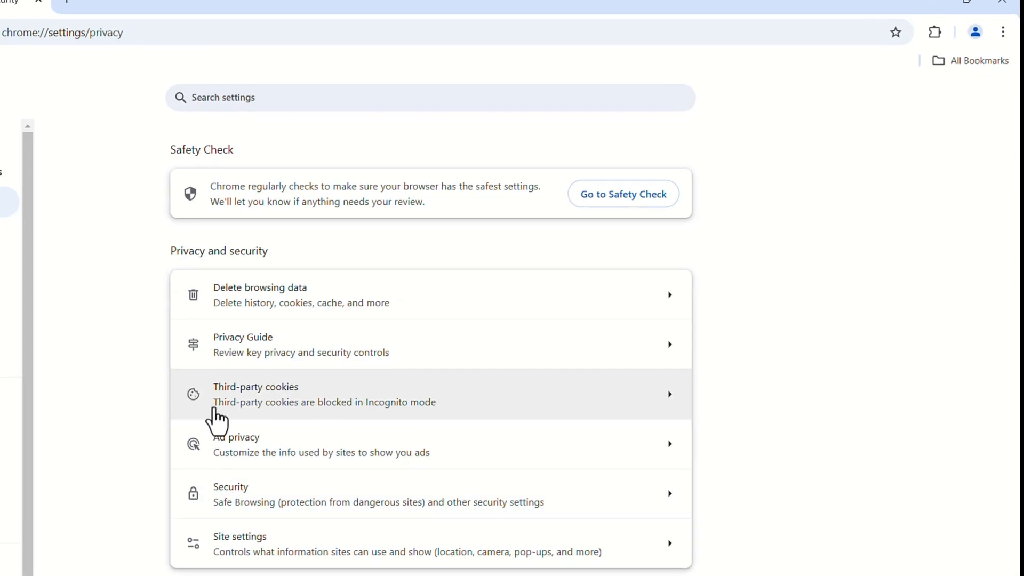
Check Third-party cookies settings and confirm All sites shows 0 B of stored data.
scroll(down, 3)
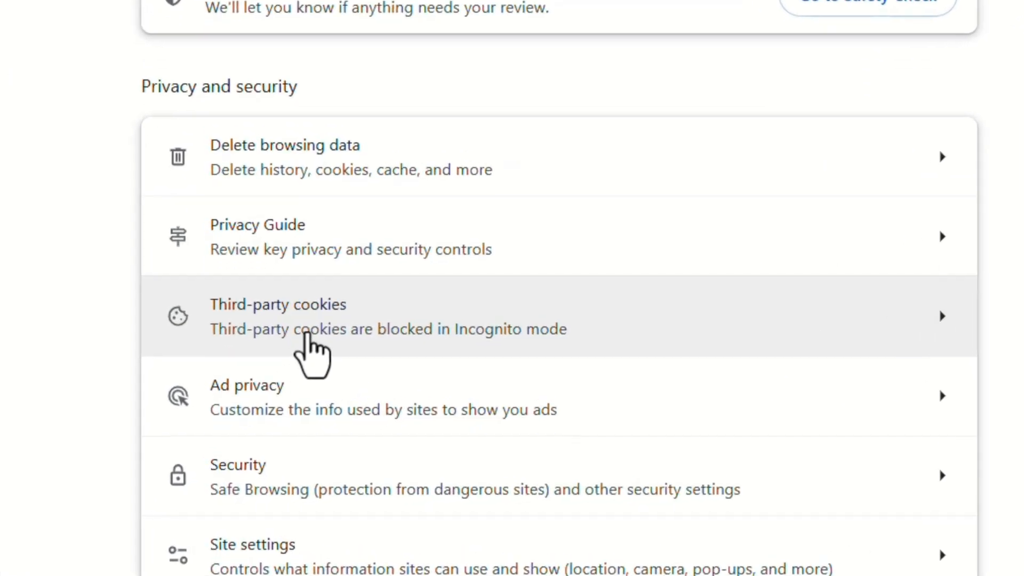
click(277, 316)
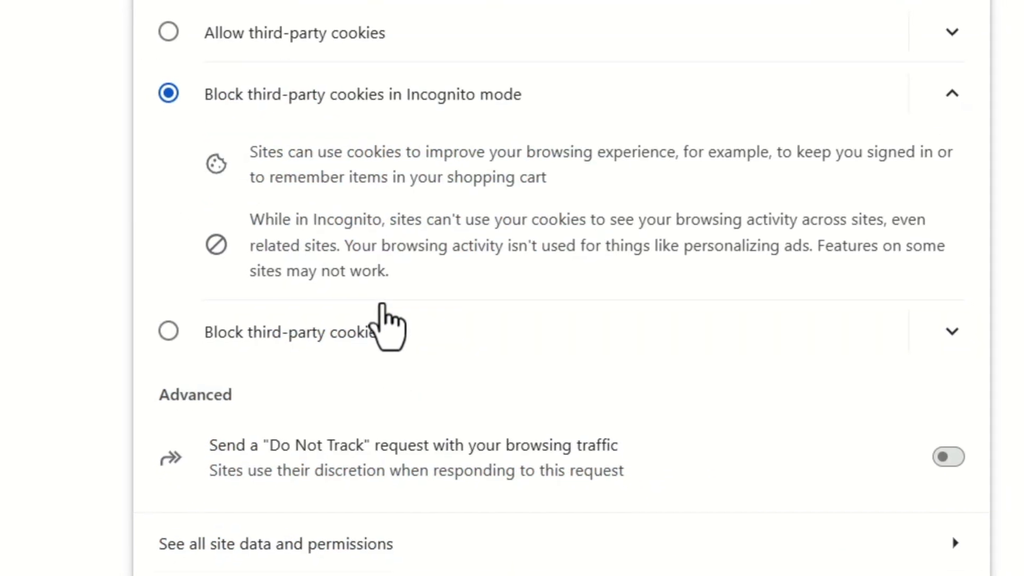
scroll(down, 3)
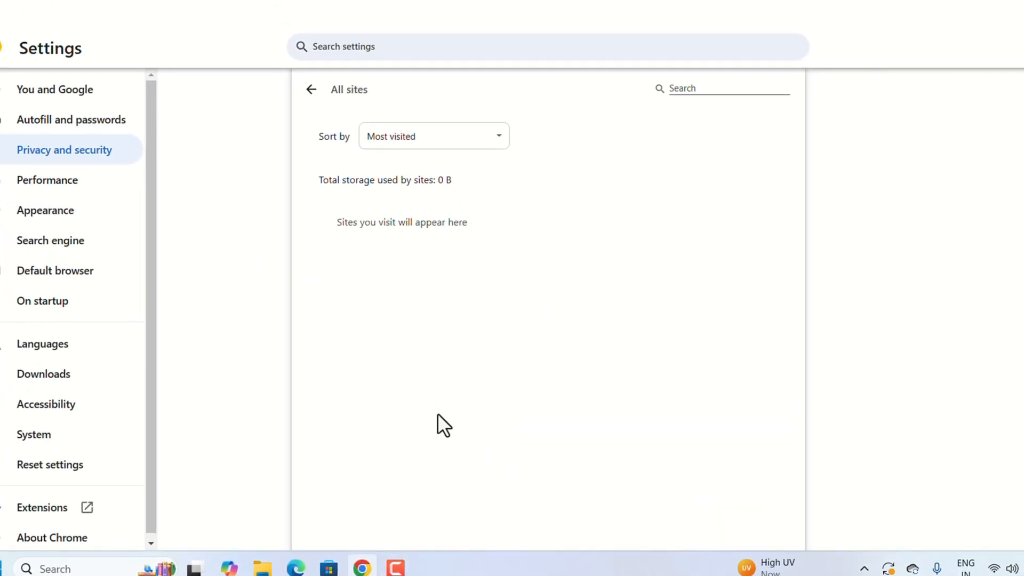
mouse_move(453, 399)
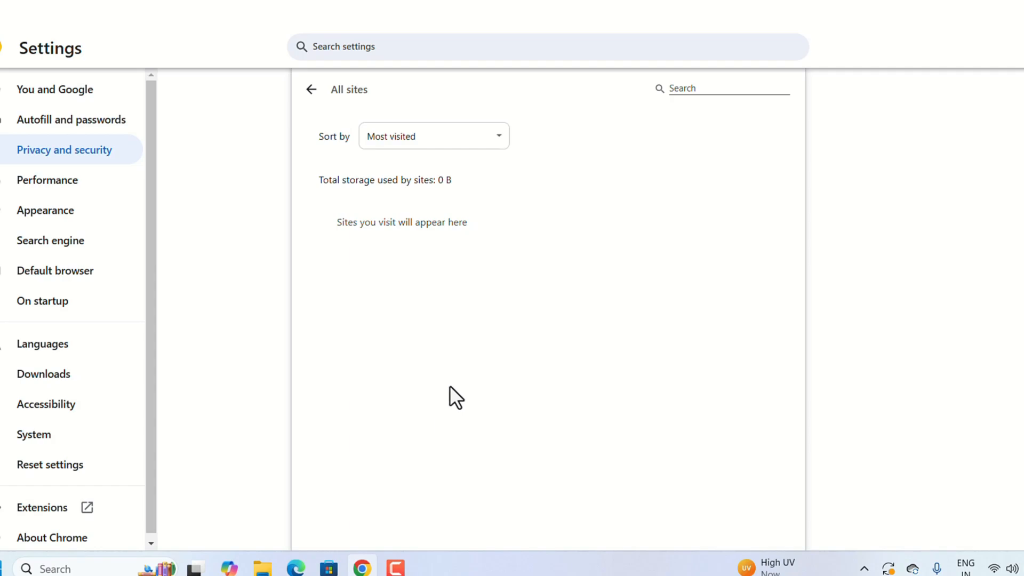
mouse_move(574, 314)
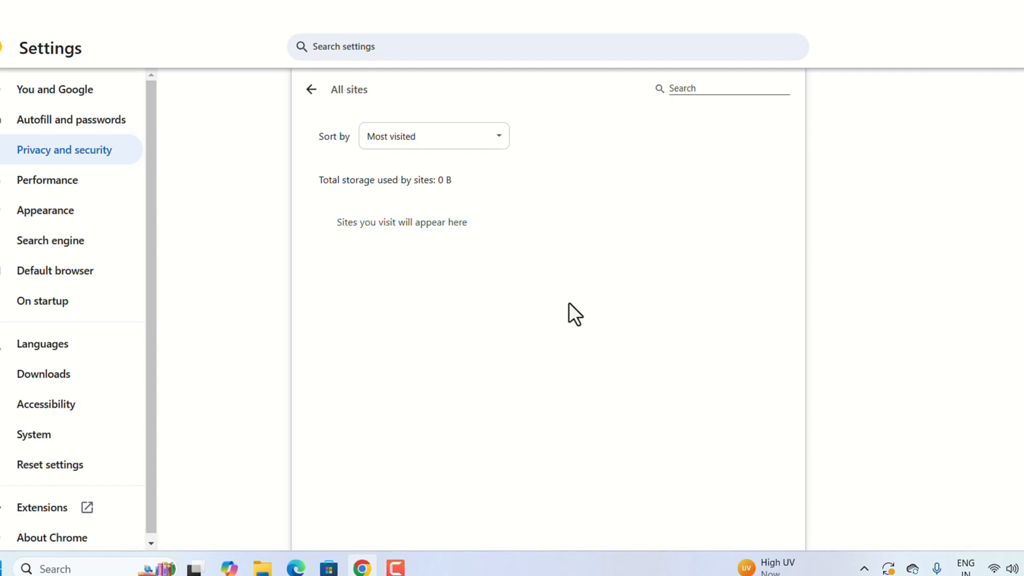
mouse_move(470, 384)
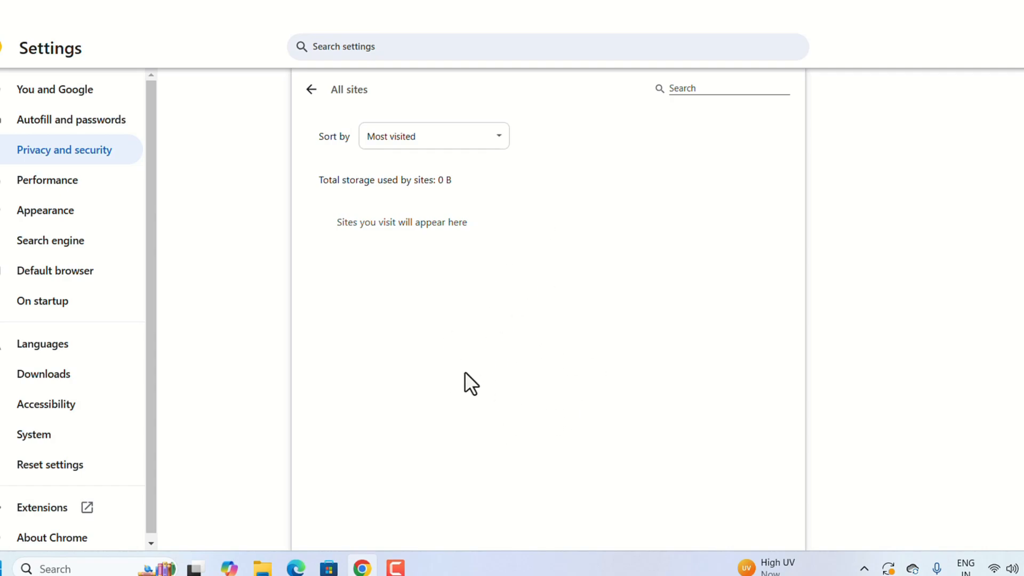
mouse_move(442, 328)
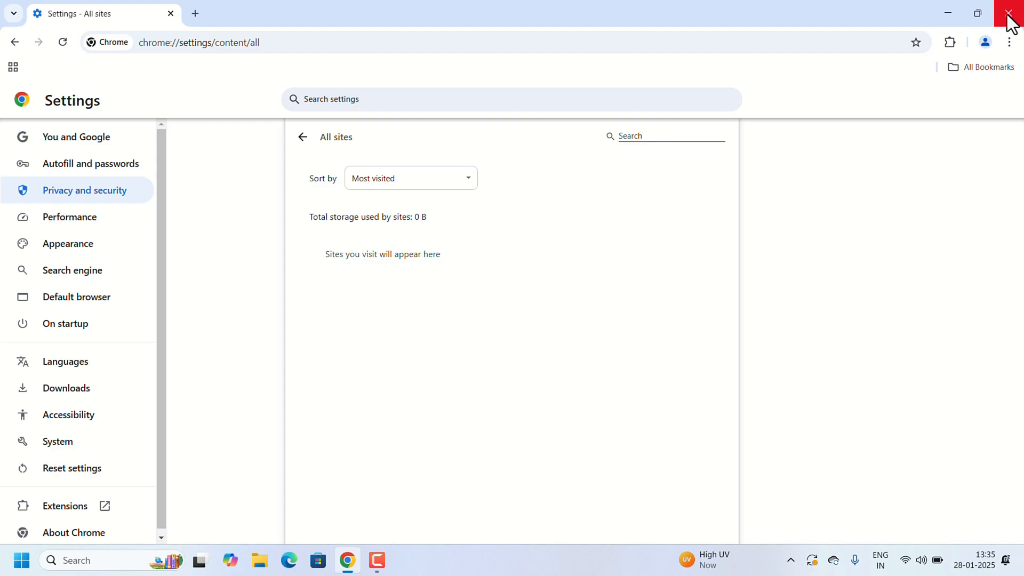
Close the Chrome window to return to the Windows desktop.
click(1012, 13)
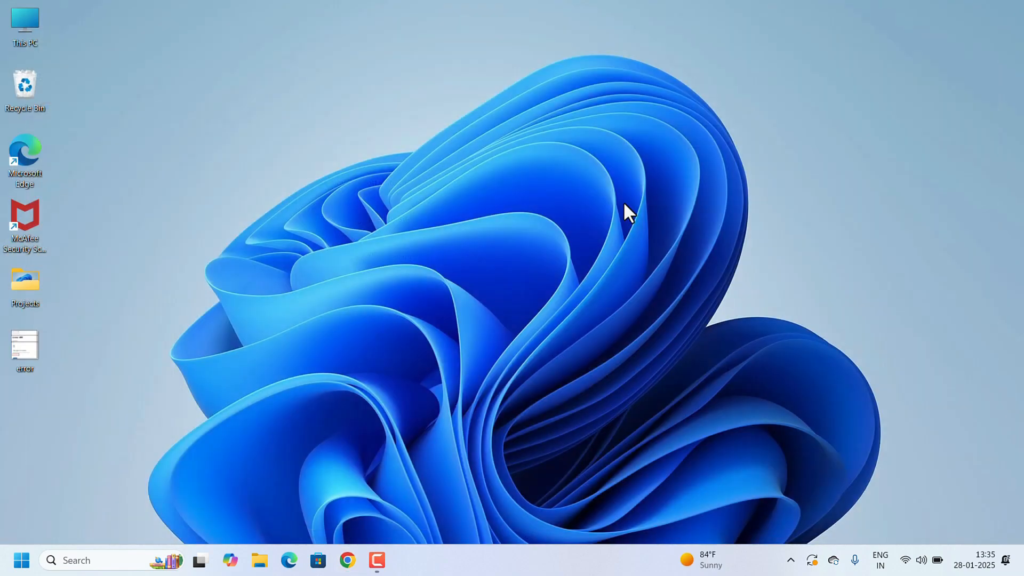
mouse_move(381, 303)
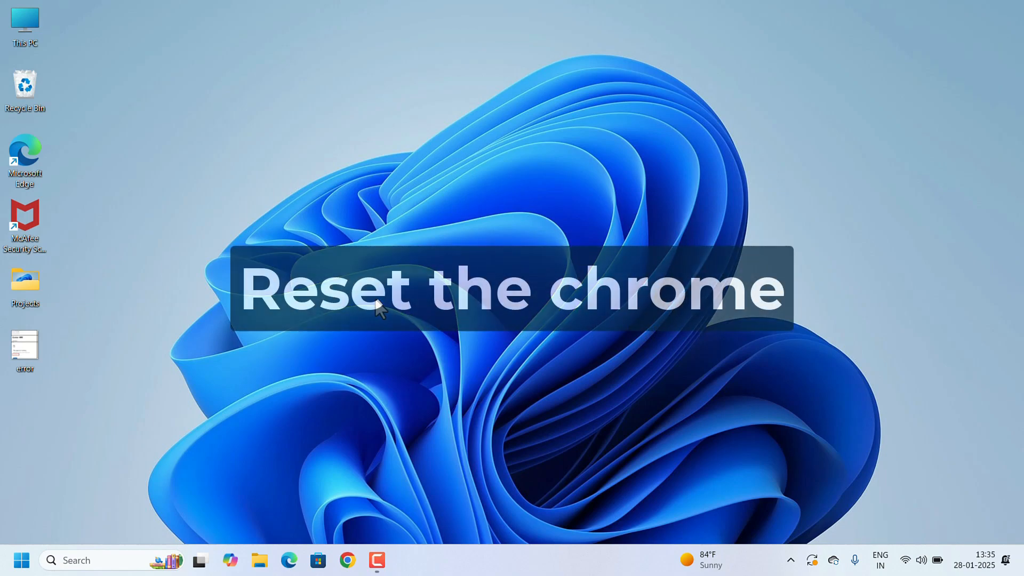
mouse_move(340, 530)
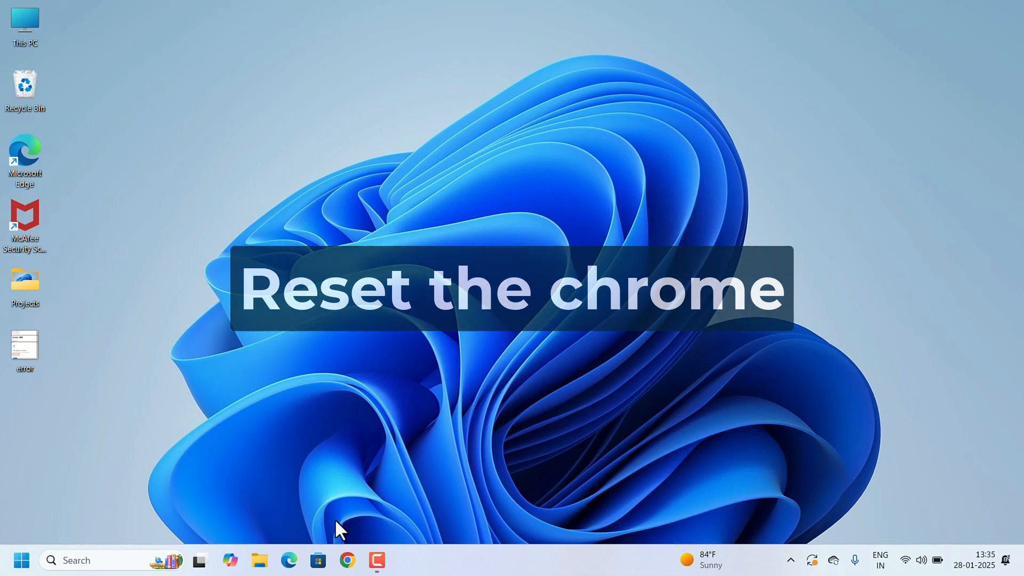
Reopen Chrome and go to Settings > Reset settings.
click(346, 560)
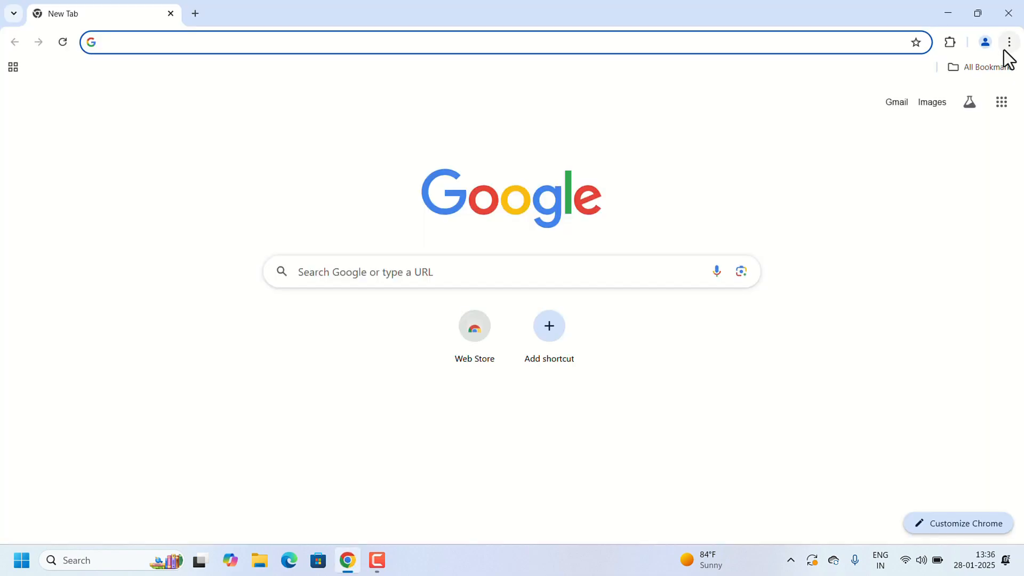
click(1008, 41)
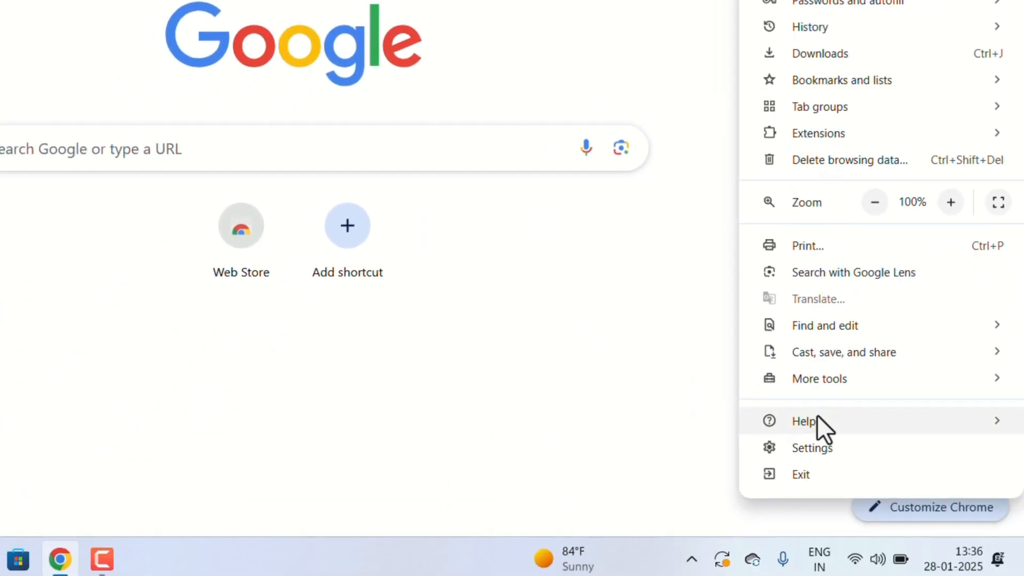
click(812, 448)
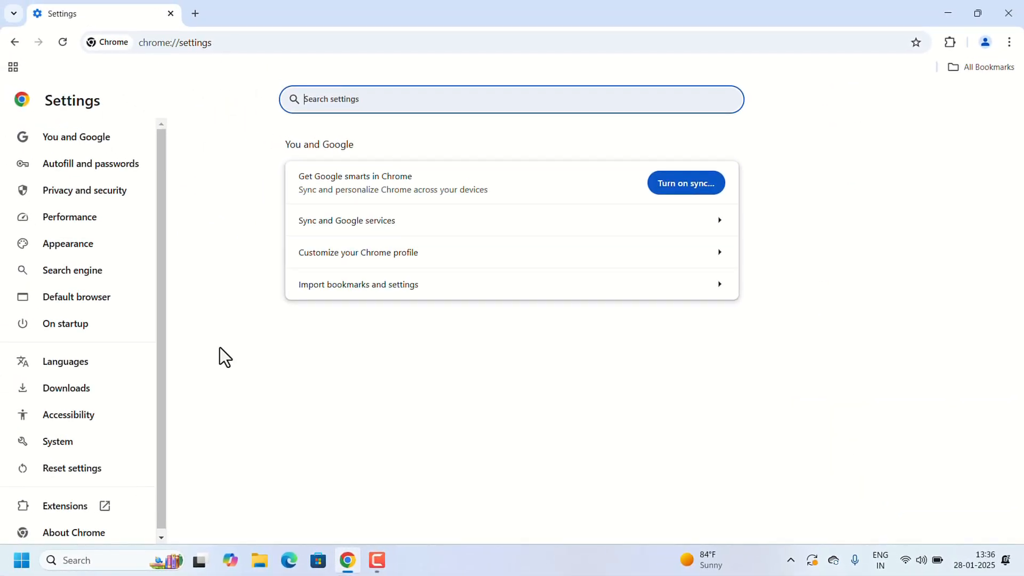
mouse_move(72, 467)
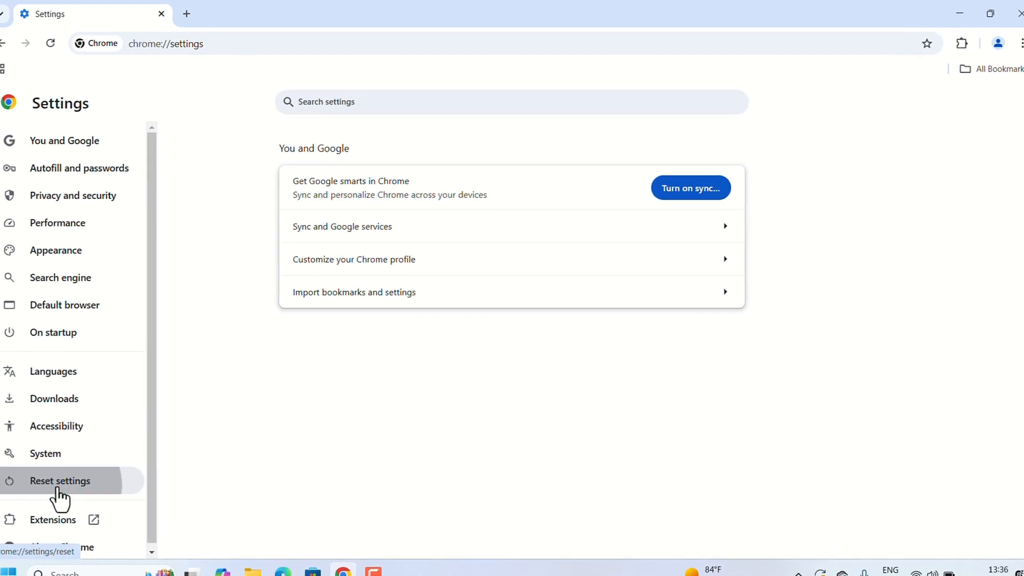
click(60, 481)
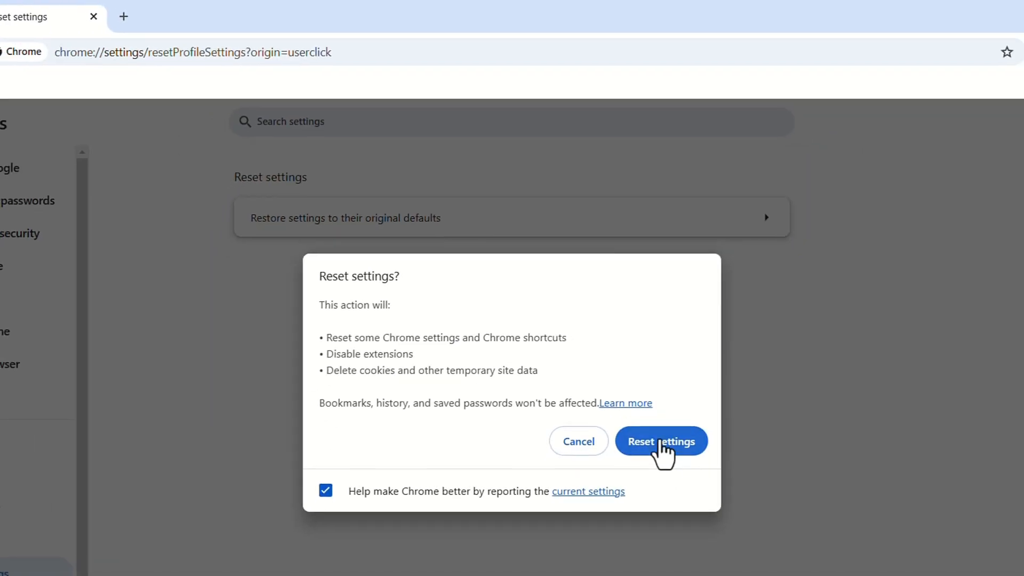
Confirm restoring Chrome's settings to their original defaults.
click(660, 441)
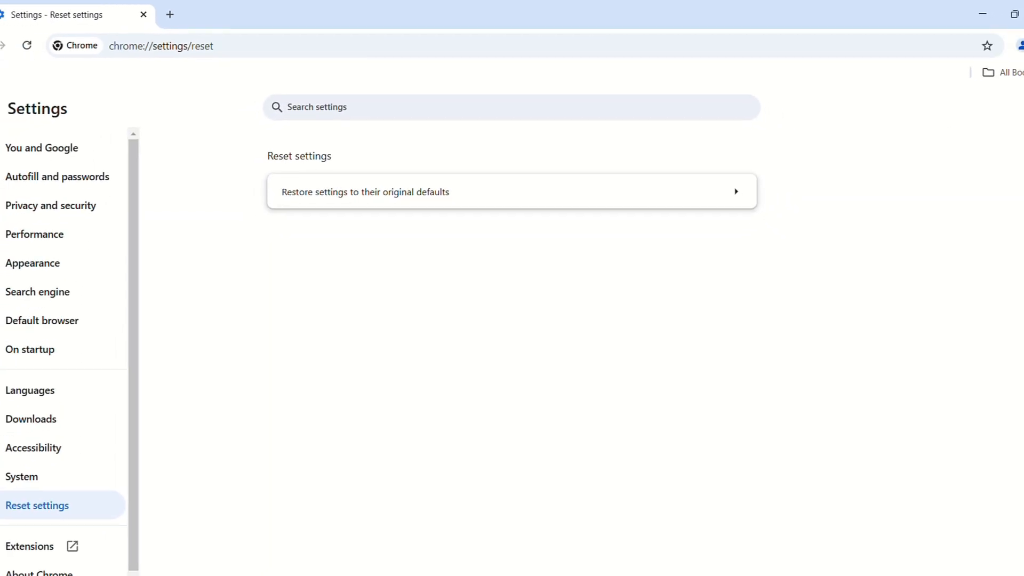